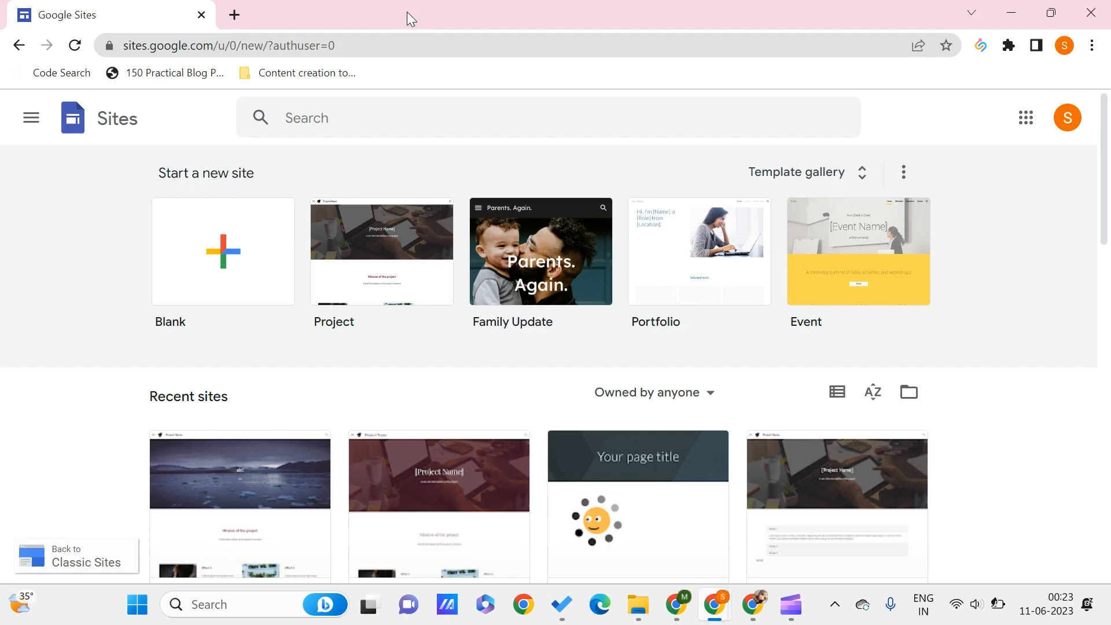
mouse_move(300, 227)
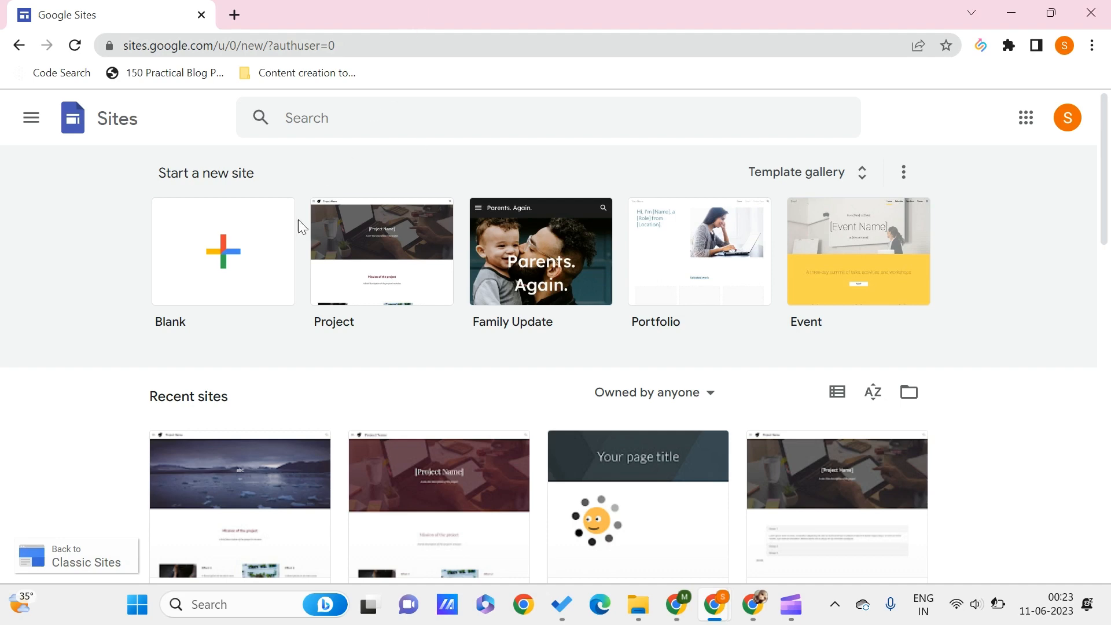
mouse_move(255, 279)
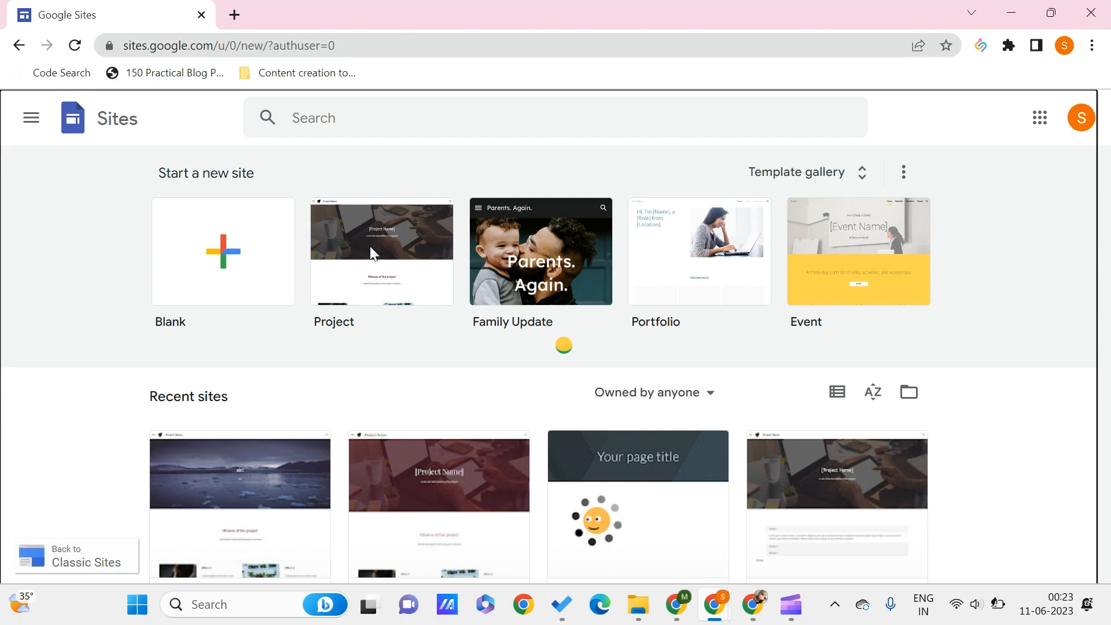
Step: Create a new site from the Project template on the Google Sites home page
click(381, 252)
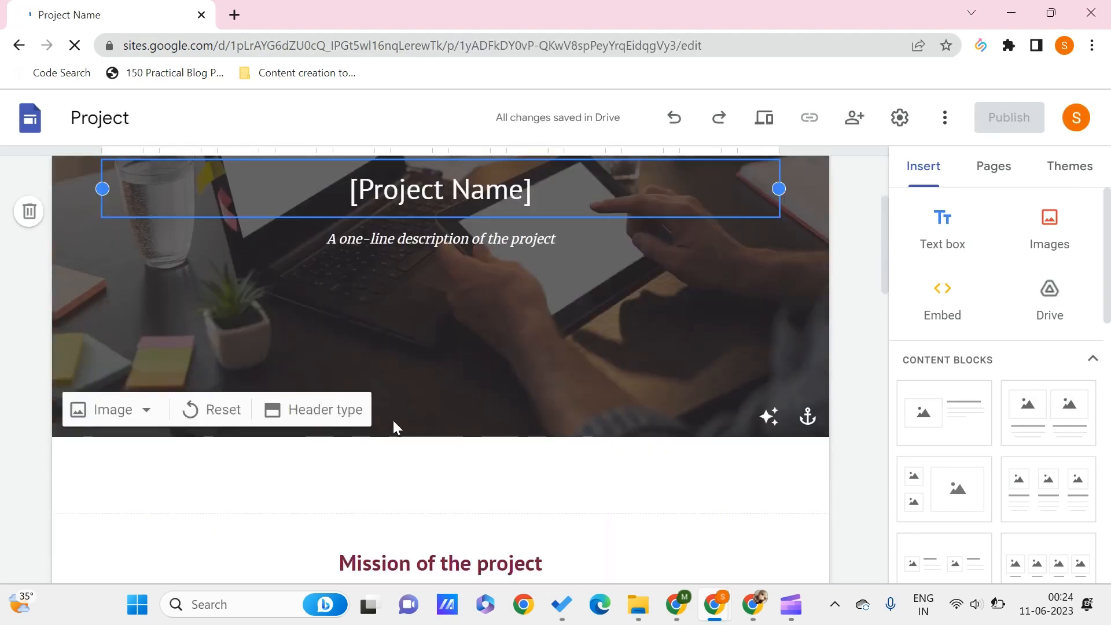
Step: Scroll down to the Effort sections and open the Images insert options
scroll(down, 3)
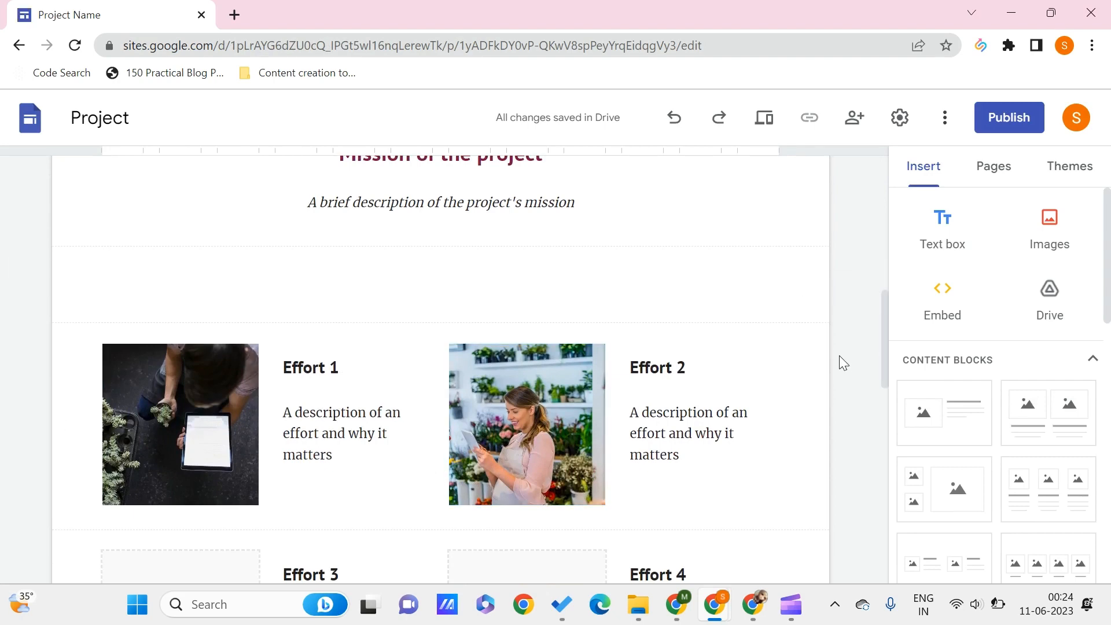
click(1049, 227)
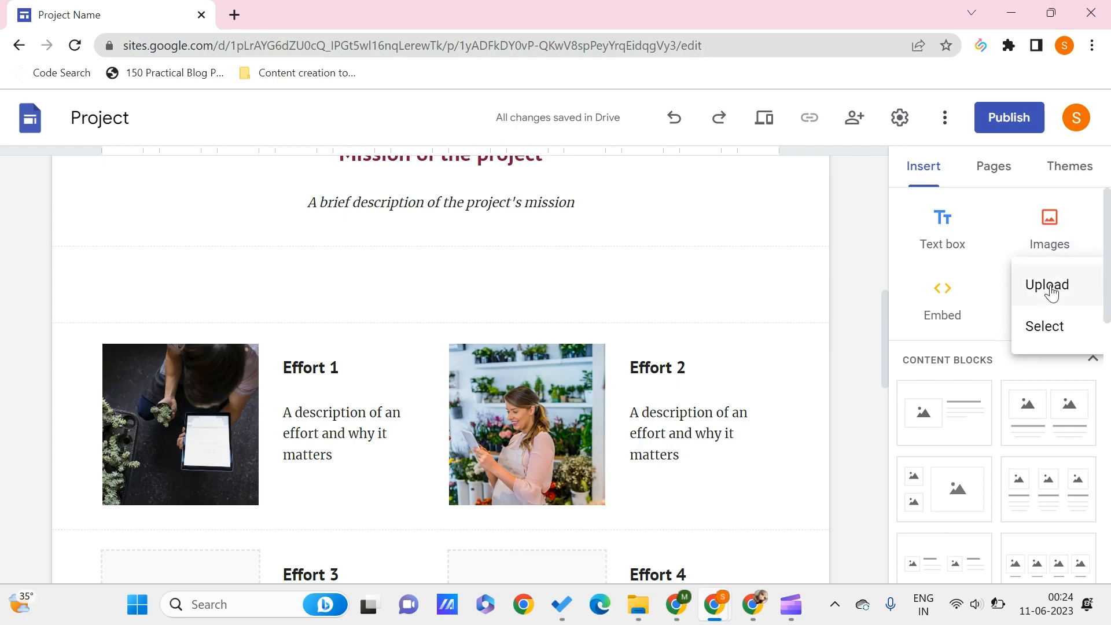
mouse_move(1047, 326)
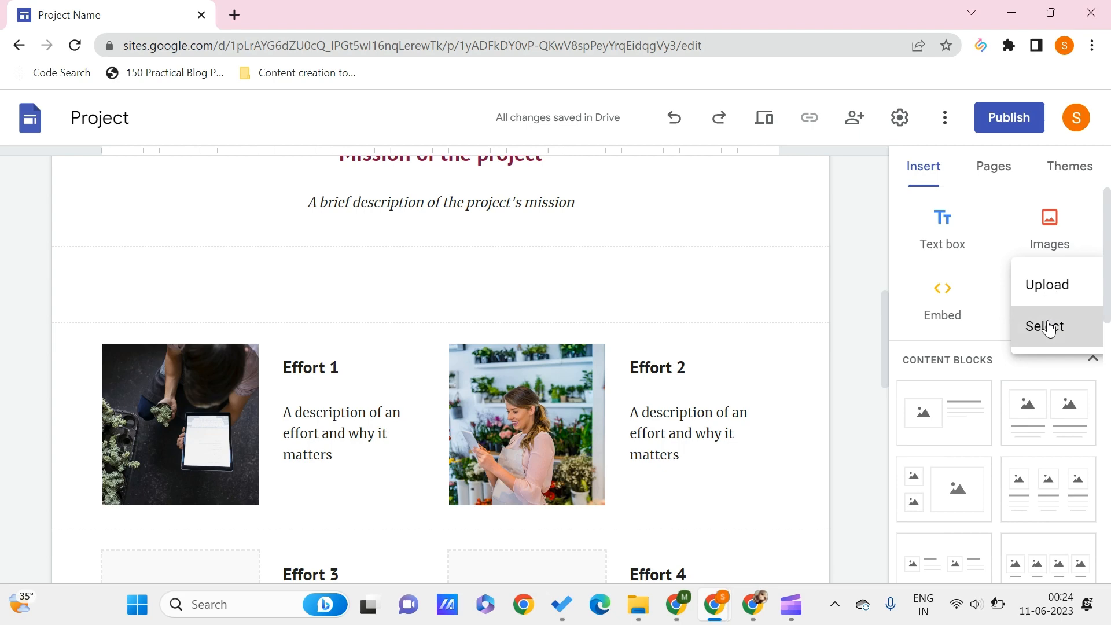
click(1044, 326)
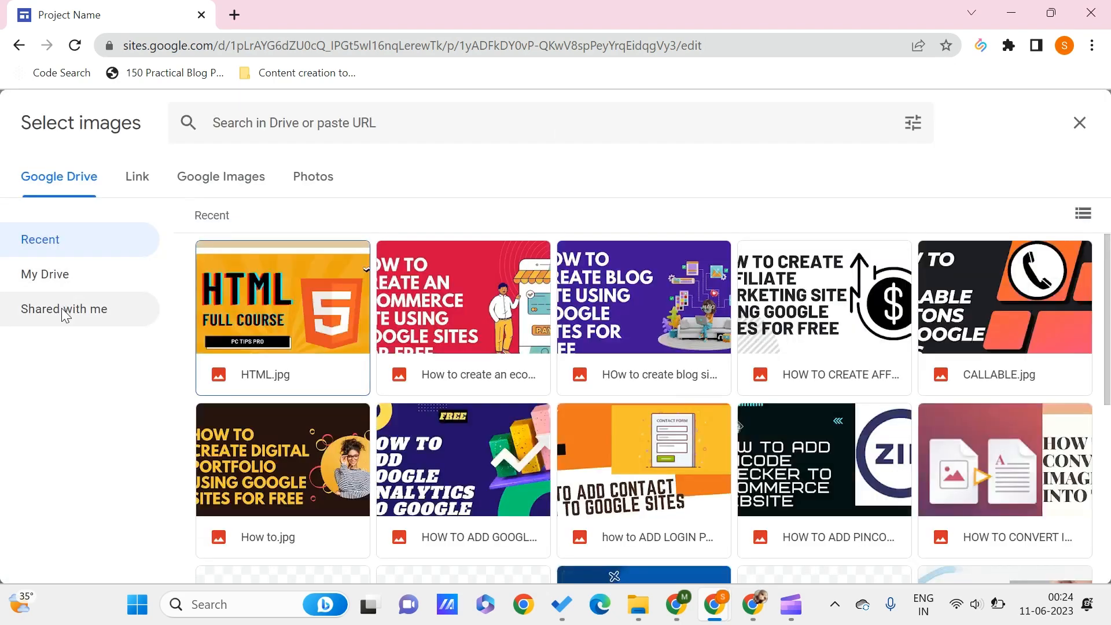
click(137, 177)
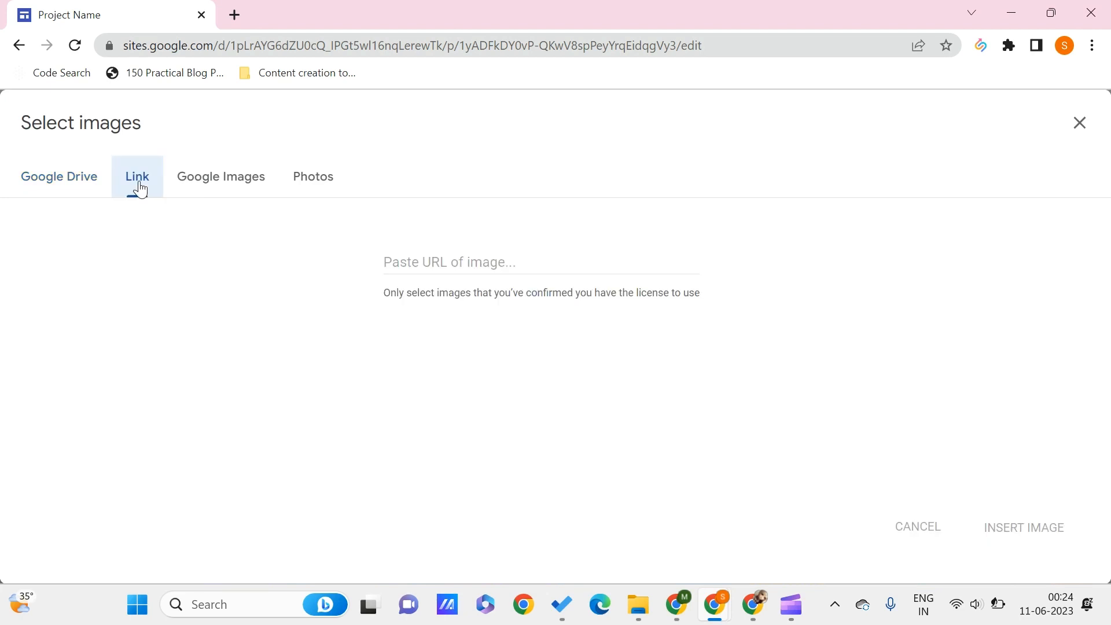
mouse_move(174, 120)
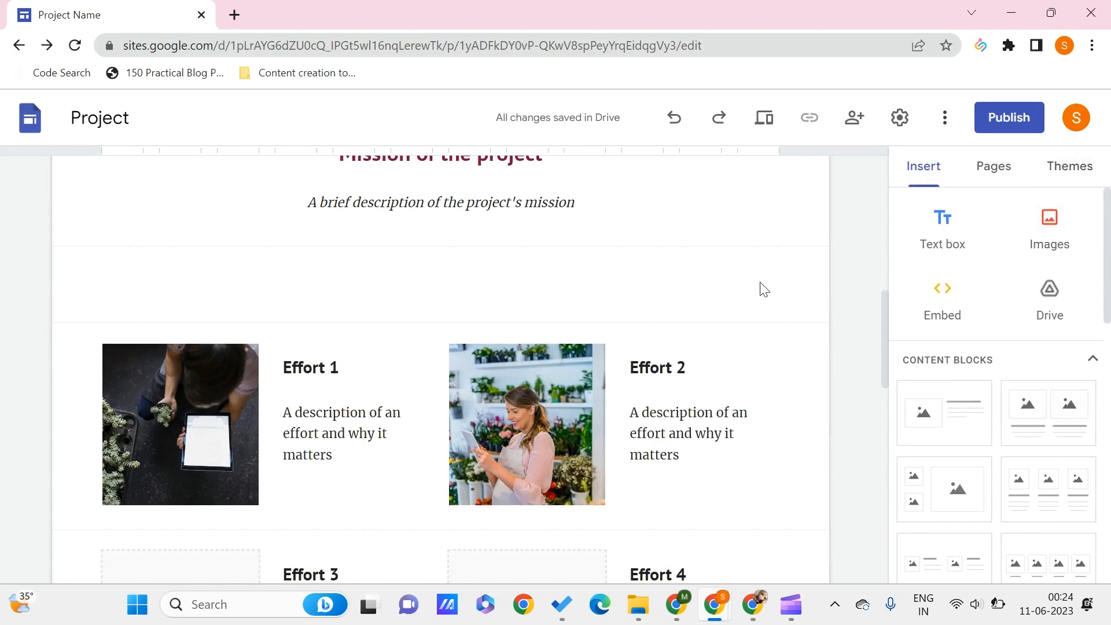
click(527, 424)
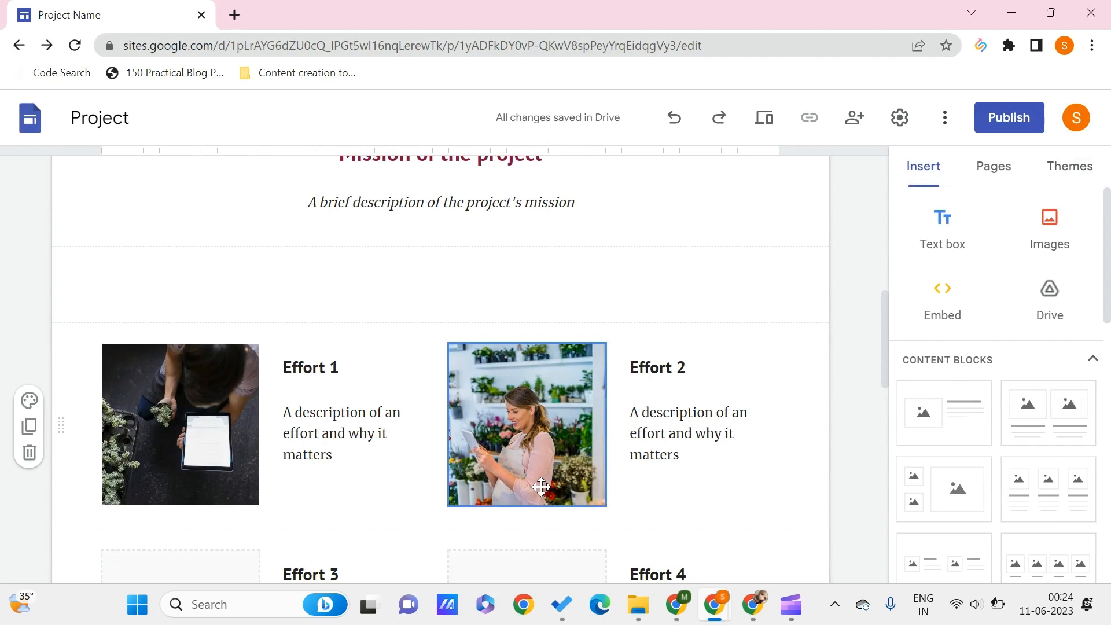
click(687, 433)
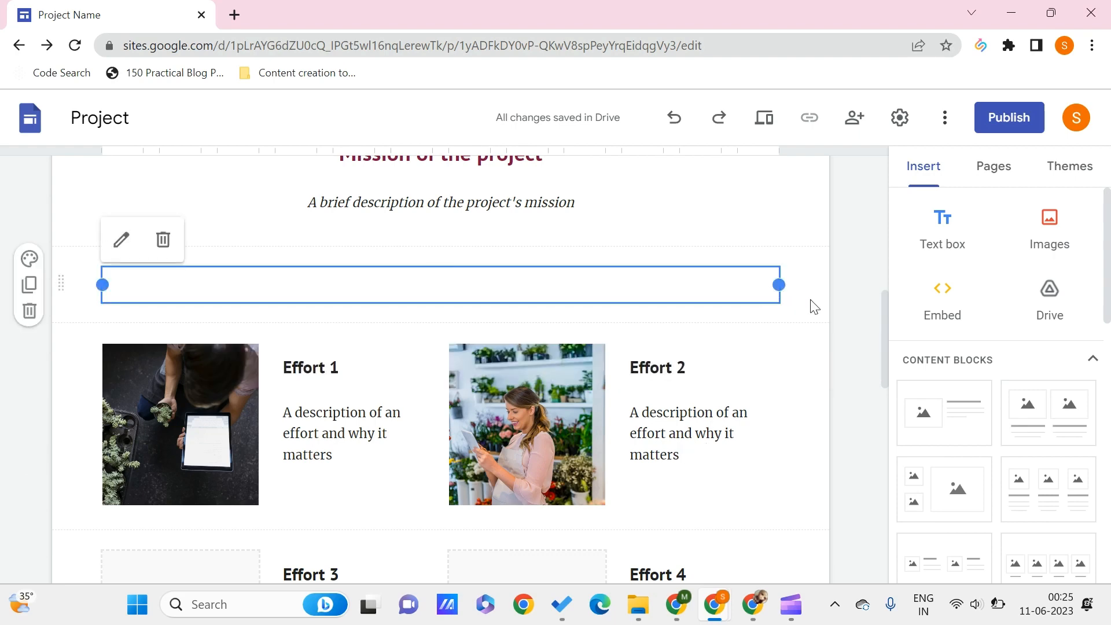
click(687, 433)
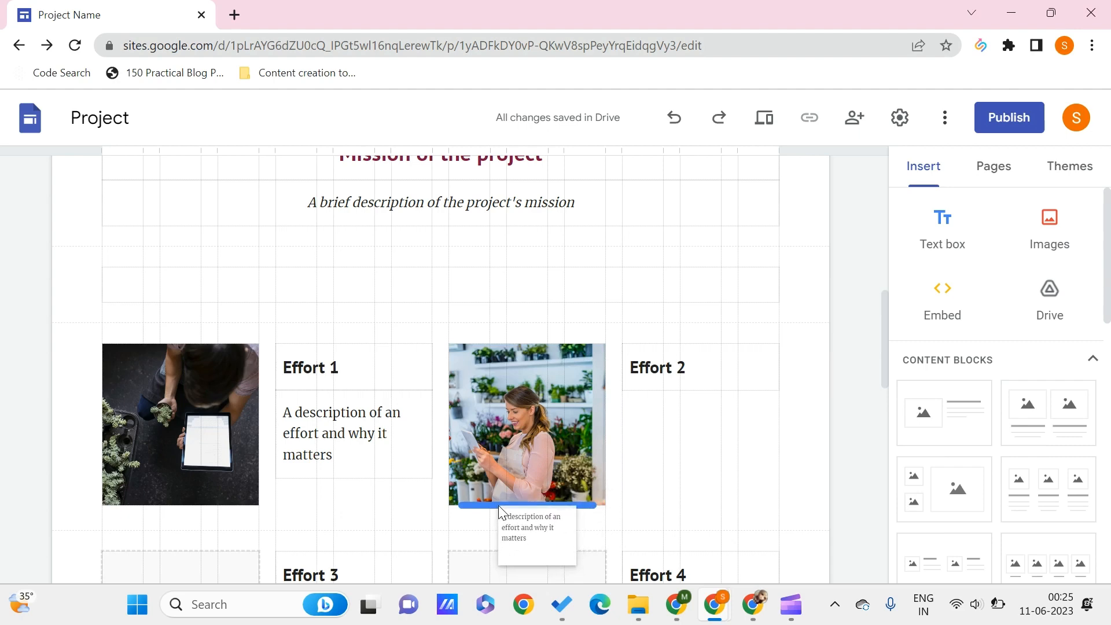
Step: Drag the Effort 2 description text box toward the area beneath the Effort 2 image
click(527, 424)
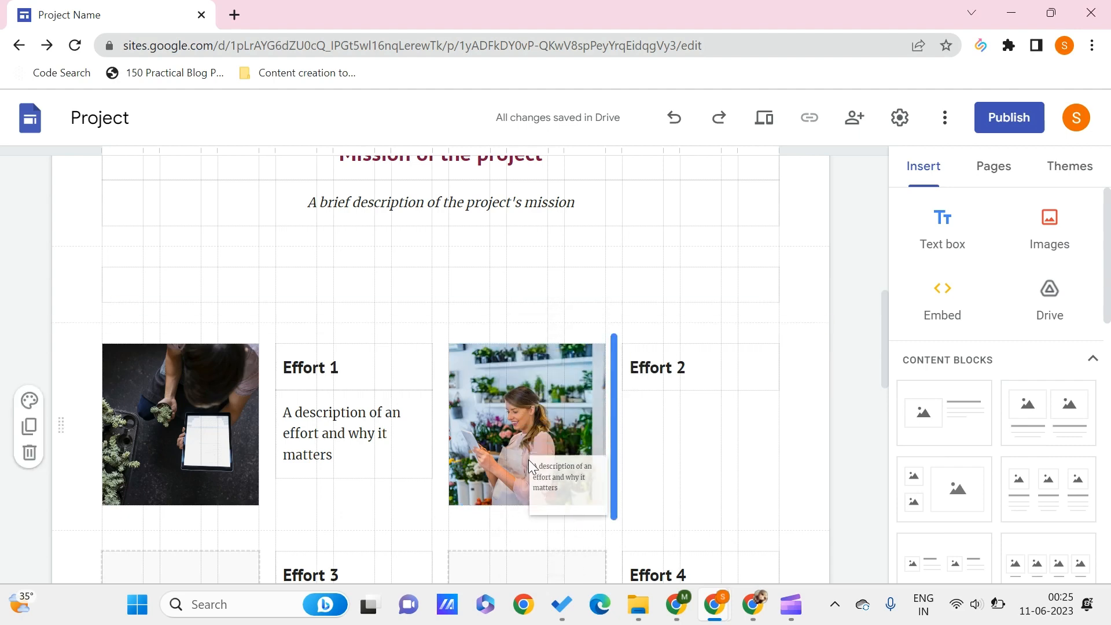